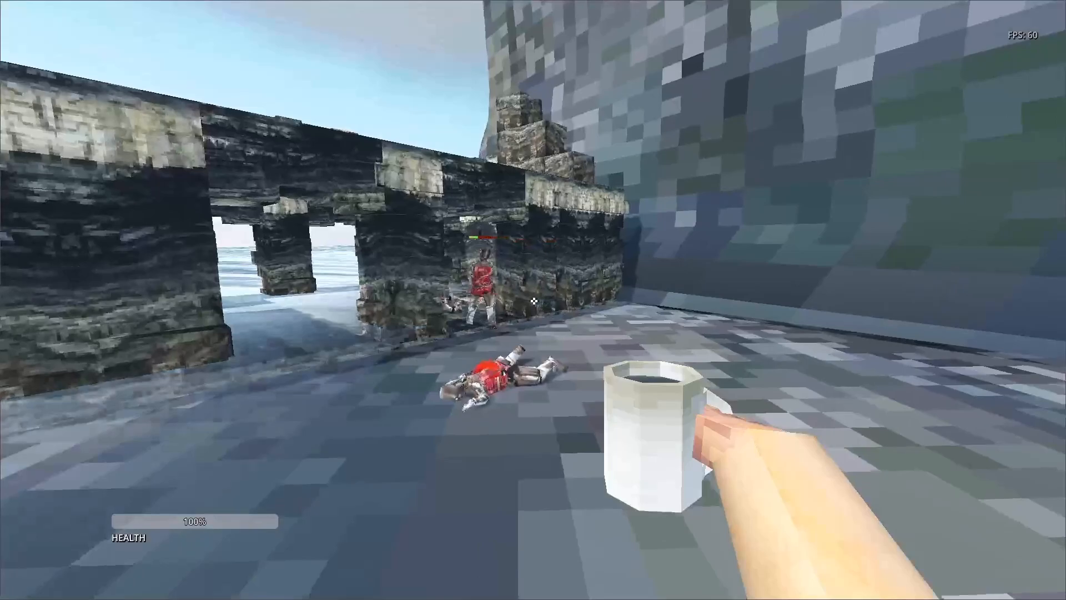
{"action": "mouse_move", "coordinate": [533, 299]}
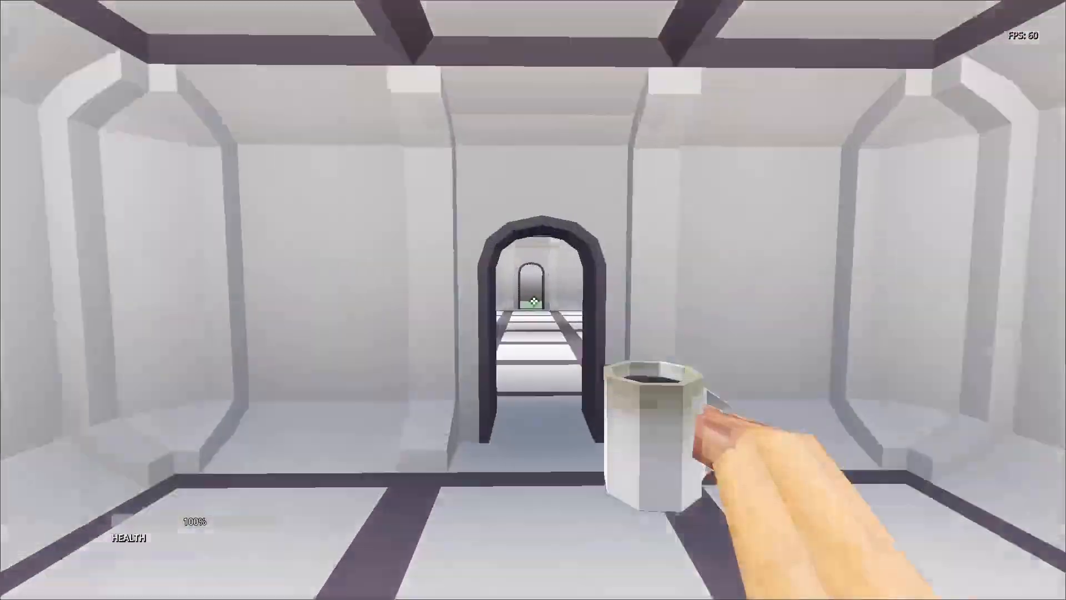
{"action": "mouse_move", "coordinate": [533, 300]}
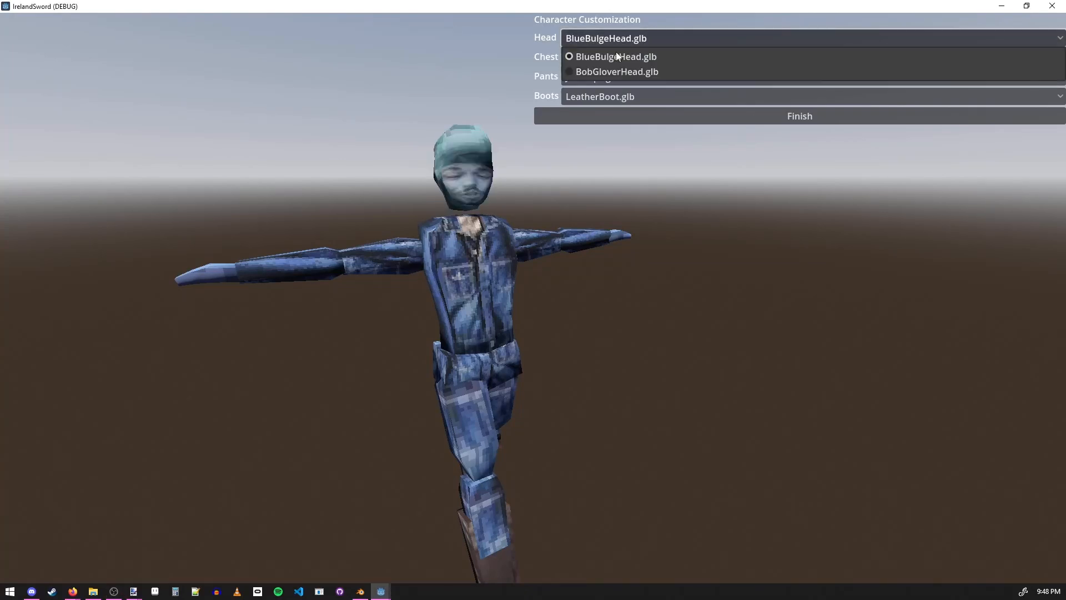
Give the character a head model, jacket.tres apparel, a raised hourglass shape and green skin
{"action": "left_click", "coordinate": [616, 71]}
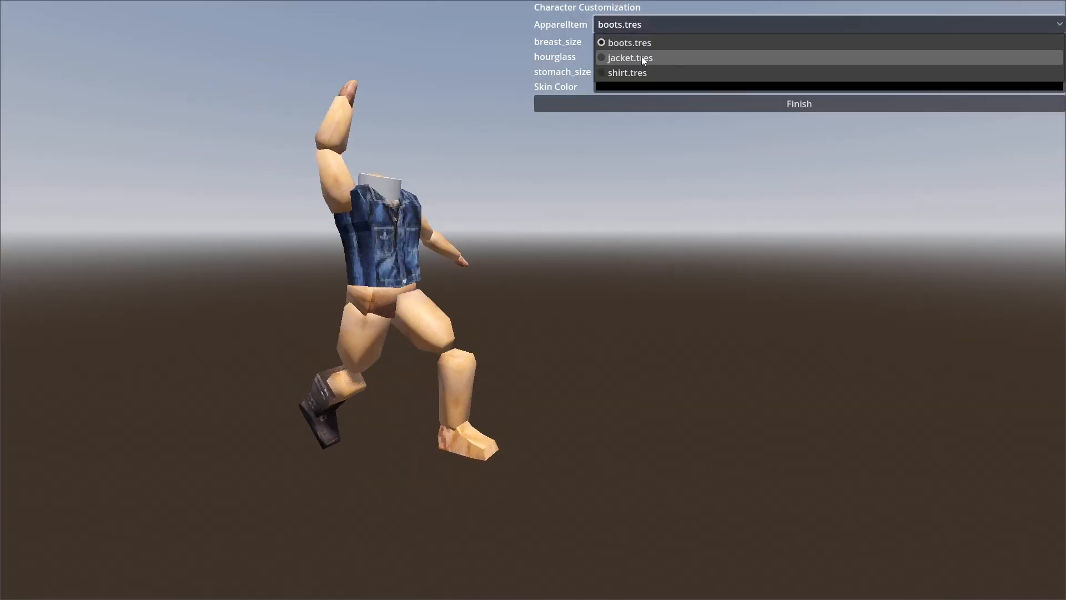
{"action": "left_click", "coordinate": [629, 57]}
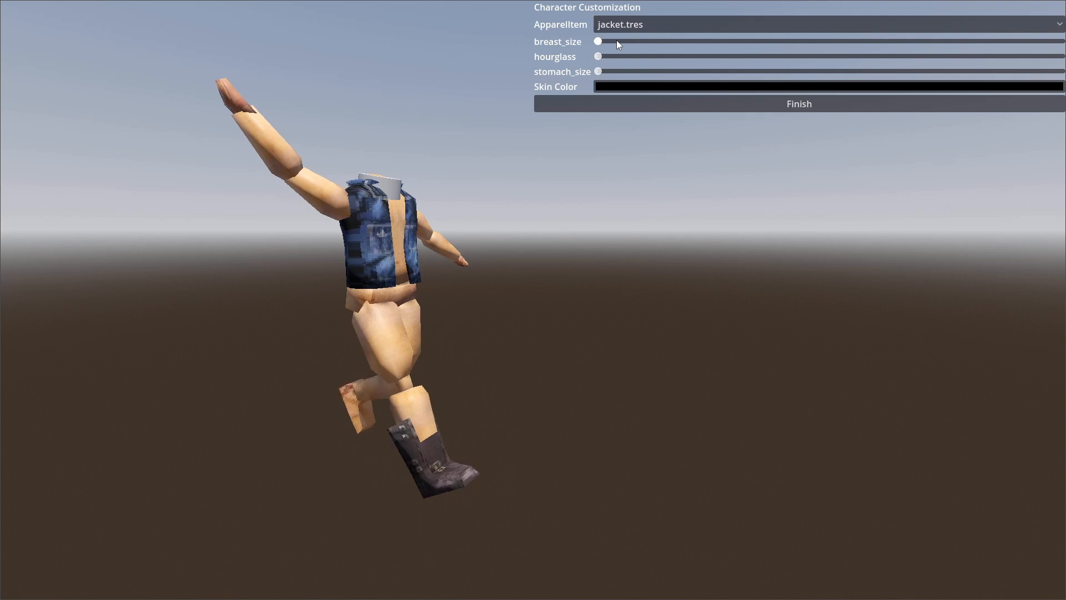
{"action": "left_click_drag", "start_coordinate": [598, 41], "coordinate": [1058, 42]}
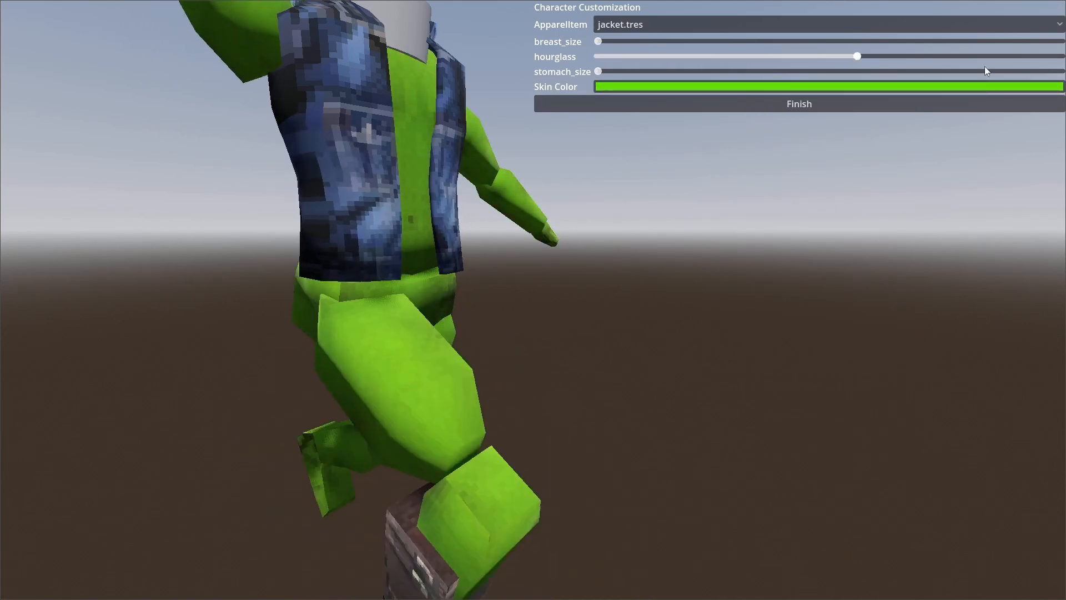
{"action": "left_click", "coordinate": [798, 104]}
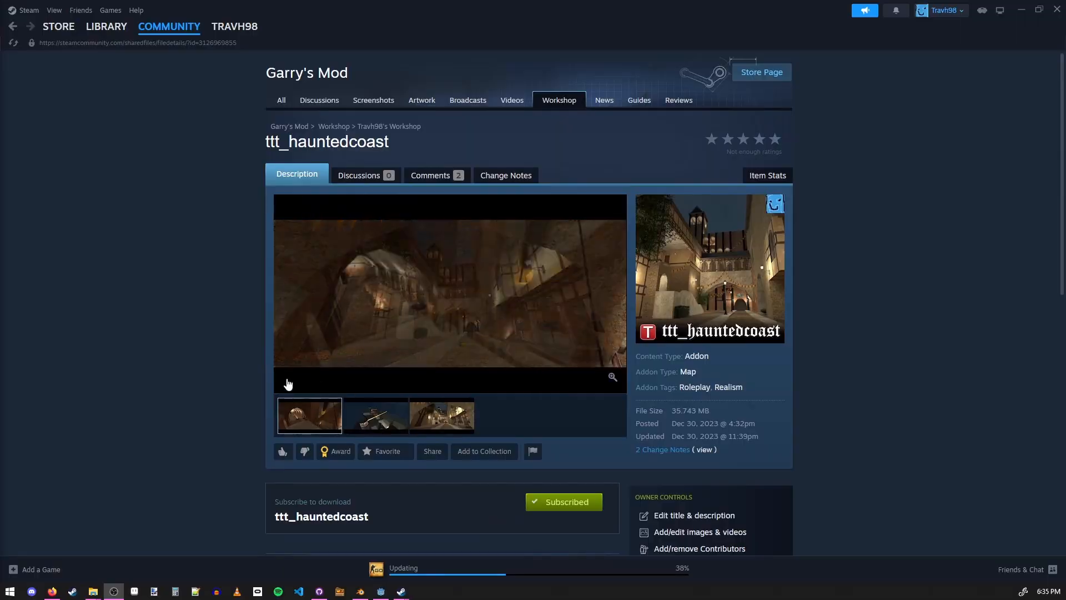
View the preview media of the ttt_hauntedcoast Workshop addon
{"action": "left_click", "coordinate": [441, 415]}
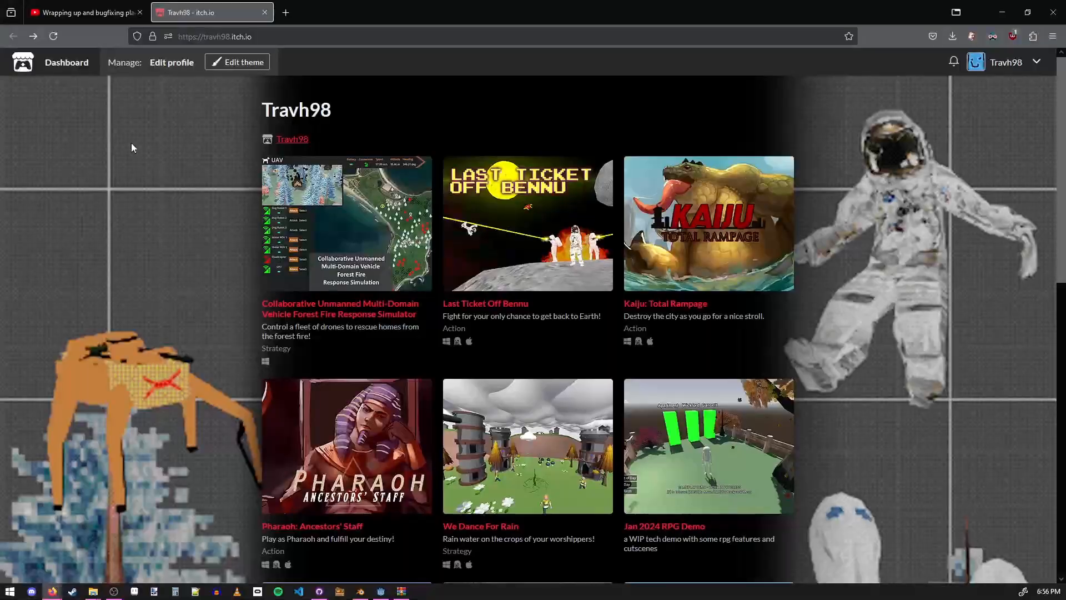
Reach the Clean Freaks tile in the profile's game grid and enter its page
{"action": "scroll", "scroll_direction": "down", "scroll_amount": 3}
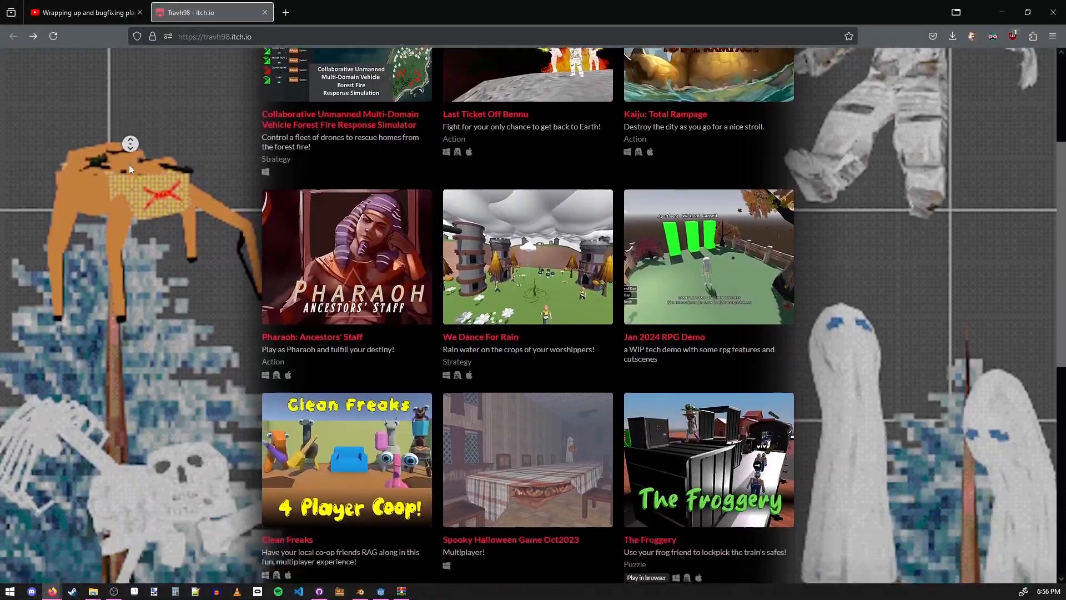
{"action": "scroll", "scroll_direction": "down", "scroll_amount": 3}
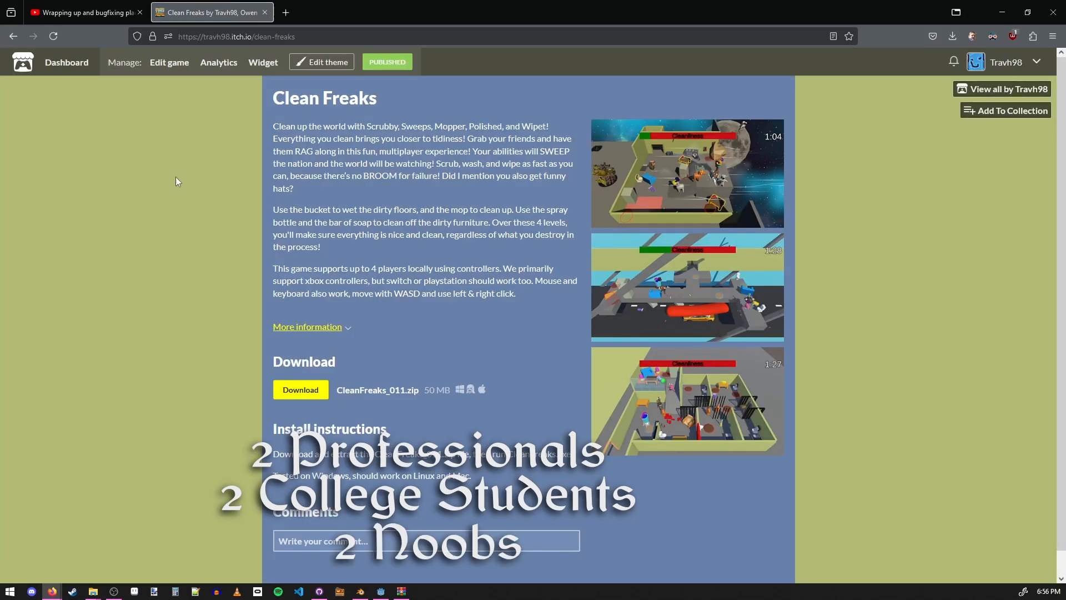
{"action": "left_click", "coordinate": [686, 173]}
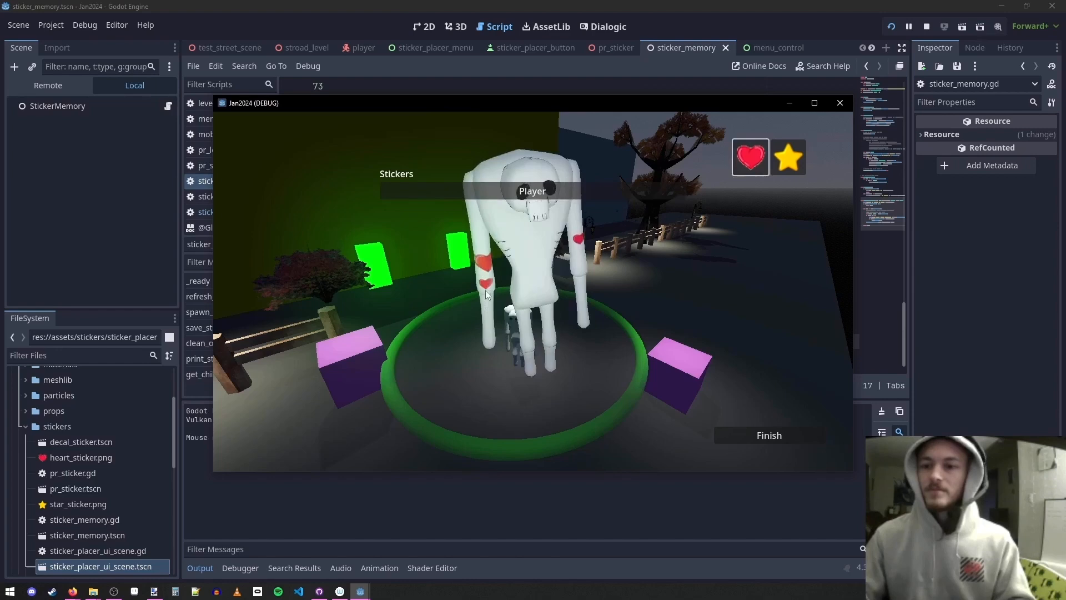
Place a heart sticker on the player model in the Jan2024 demo
{"action": "left_click", "coordinate": [531, 171]}
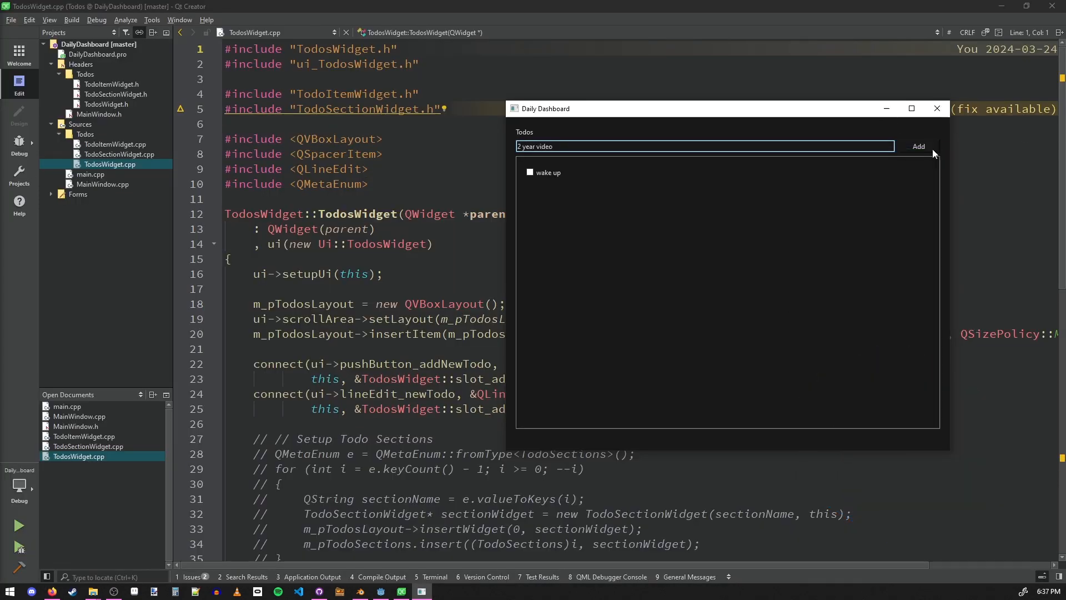
Add the '2 year video' todo, then enter 25.00 as Hourly Pay in Nance
{"action": "left_click", "coordinate": [530, 172]}
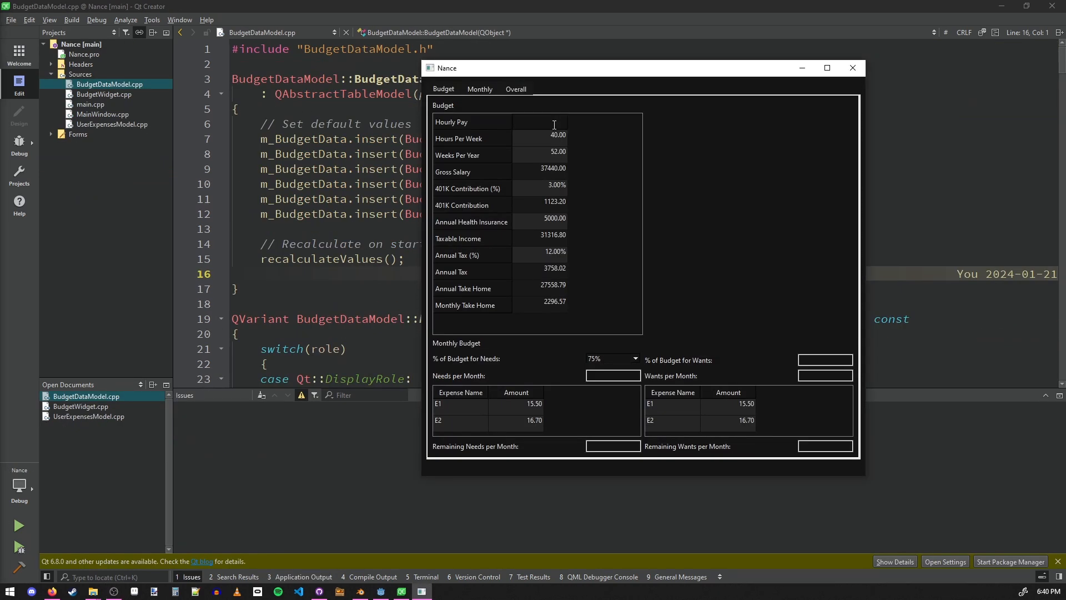
{"action": "type", "text": "25.00"}
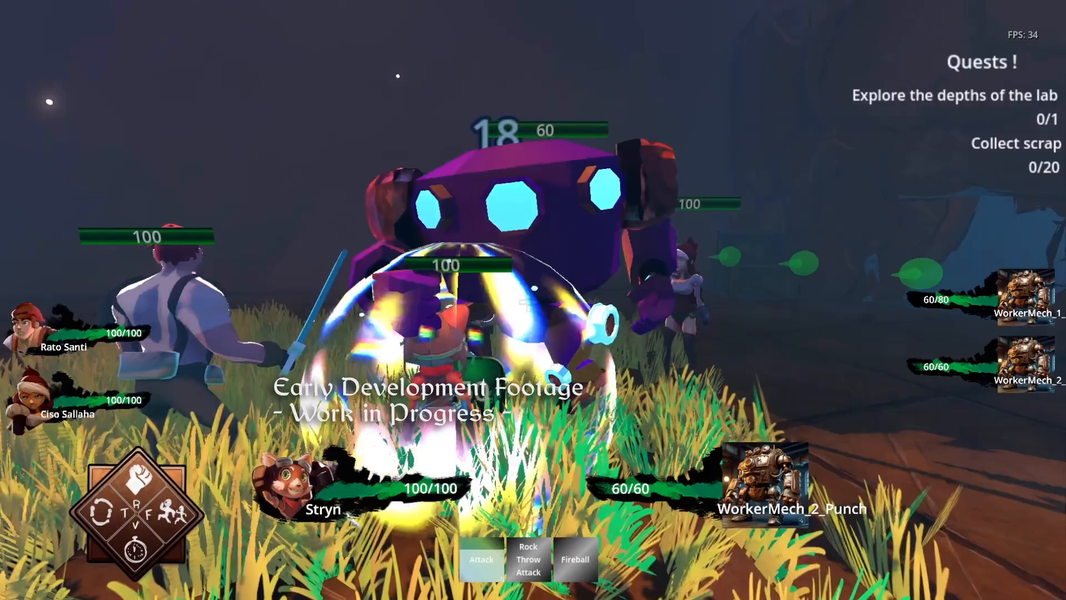
Add a second tactic to the loadout and give the third tactic a new target such as SELF
{"action": "left_click", "coordinate": [481, 559]}
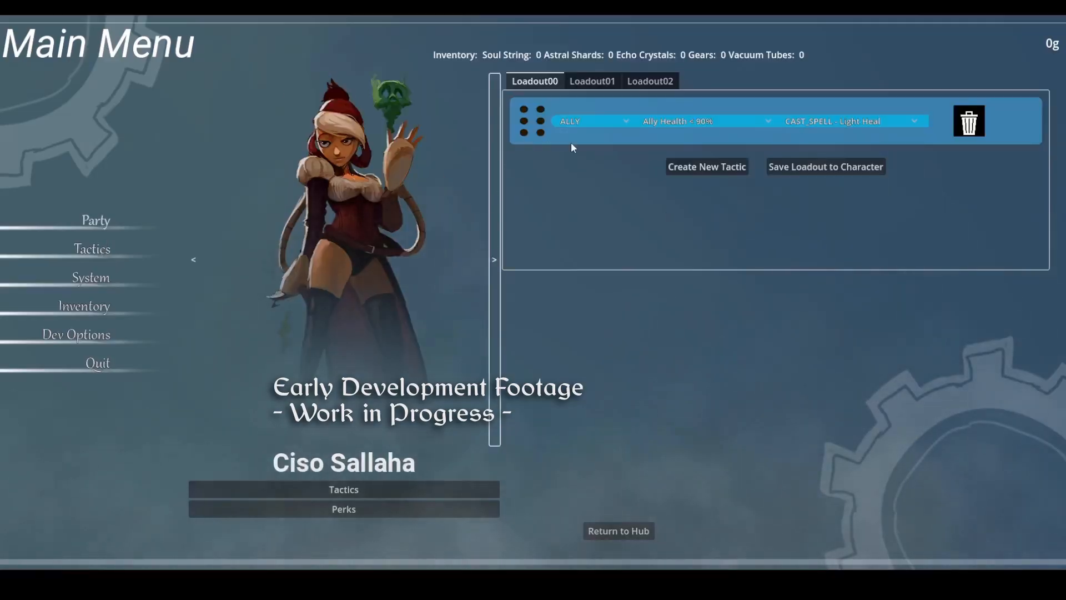
{"action": "left_click", "coordinate": [706, 167]}
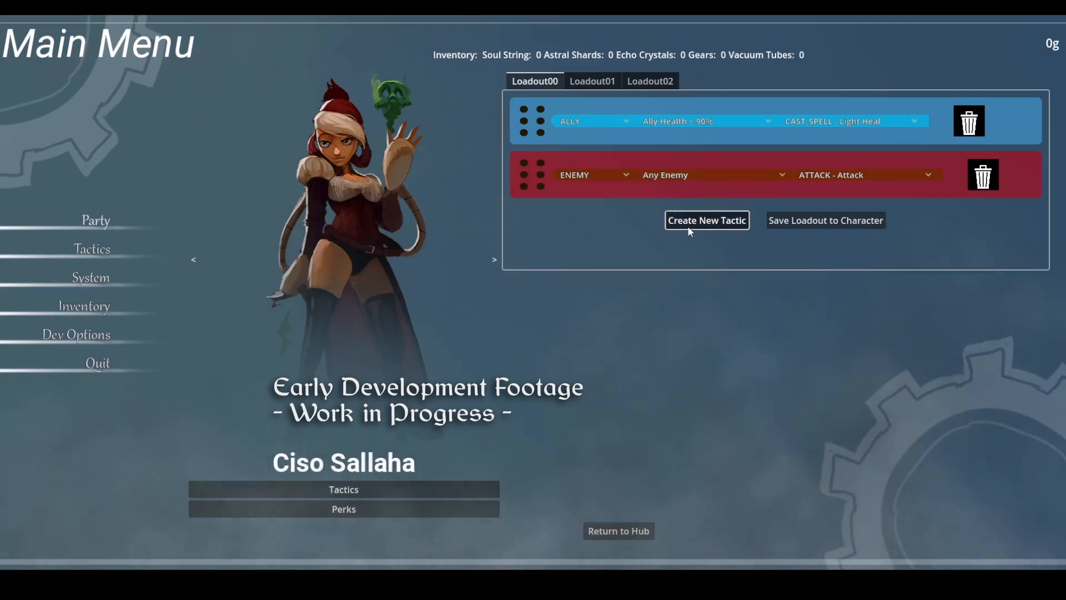
{"action": "left_click", "coordinate": [707, 220]}
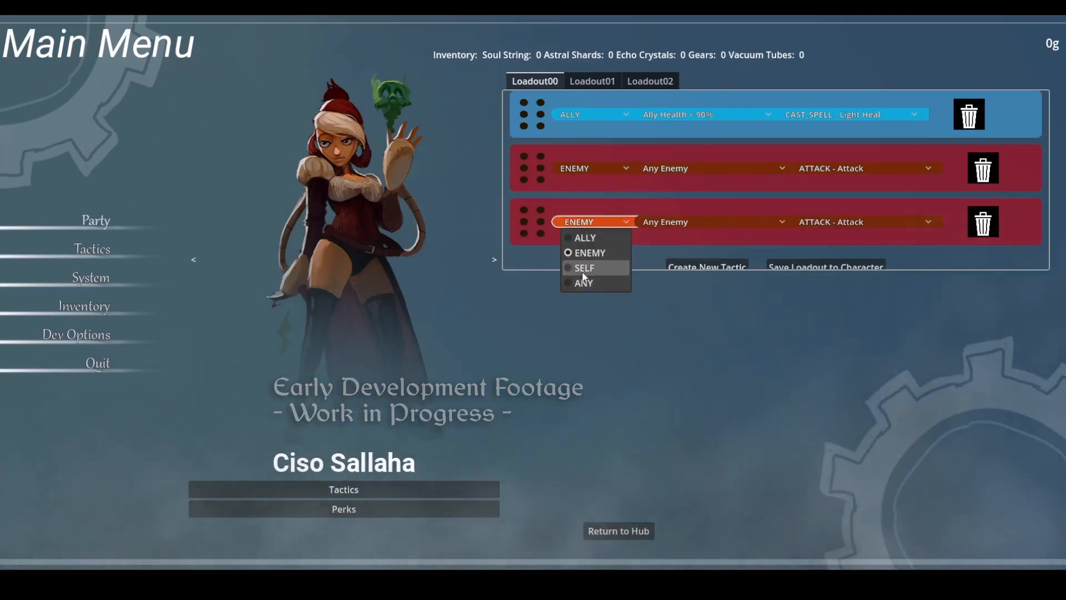
{"action": "left_click", "coordinate": [617, 531]}
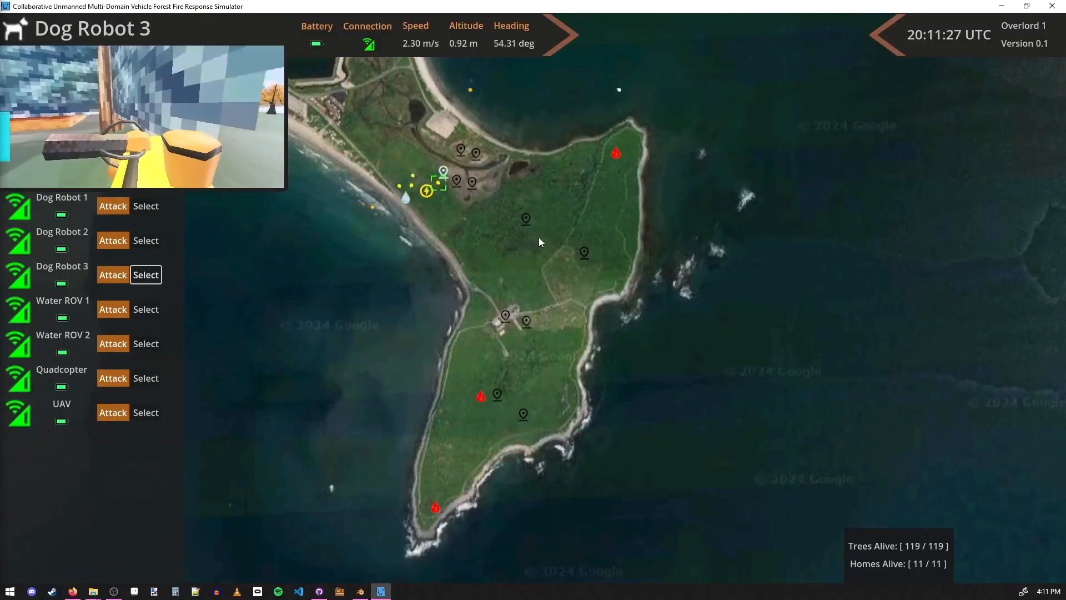
Have Dog Robot 2 attack a map target, then take control of the UAV and Water ROV 2
{"action": "left_click", "coordinate": [145, 240]}
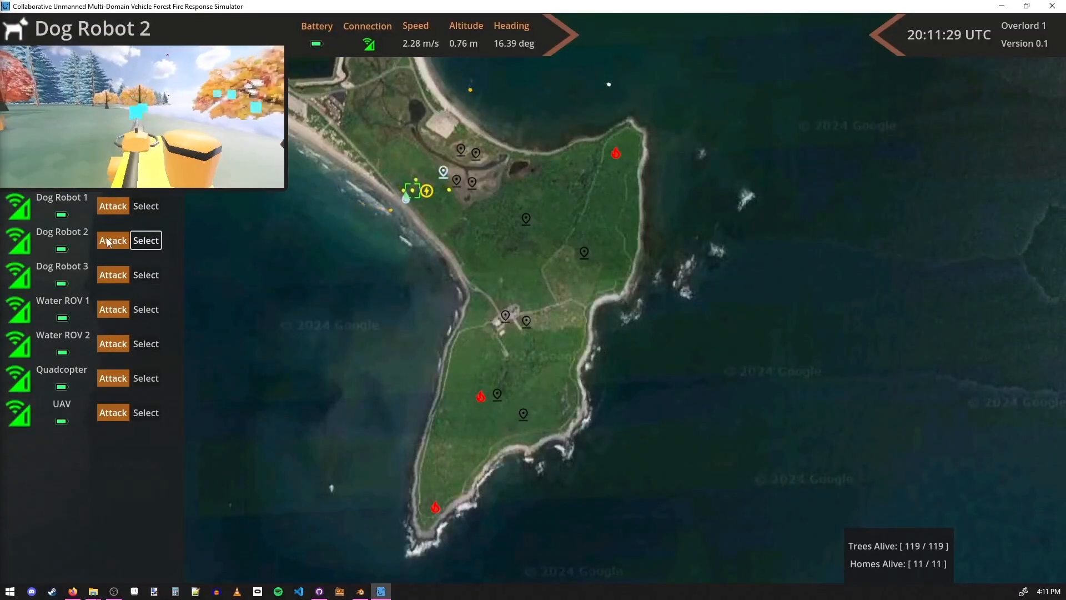
{"action": "left_click", "coordinate": [113, 240]}
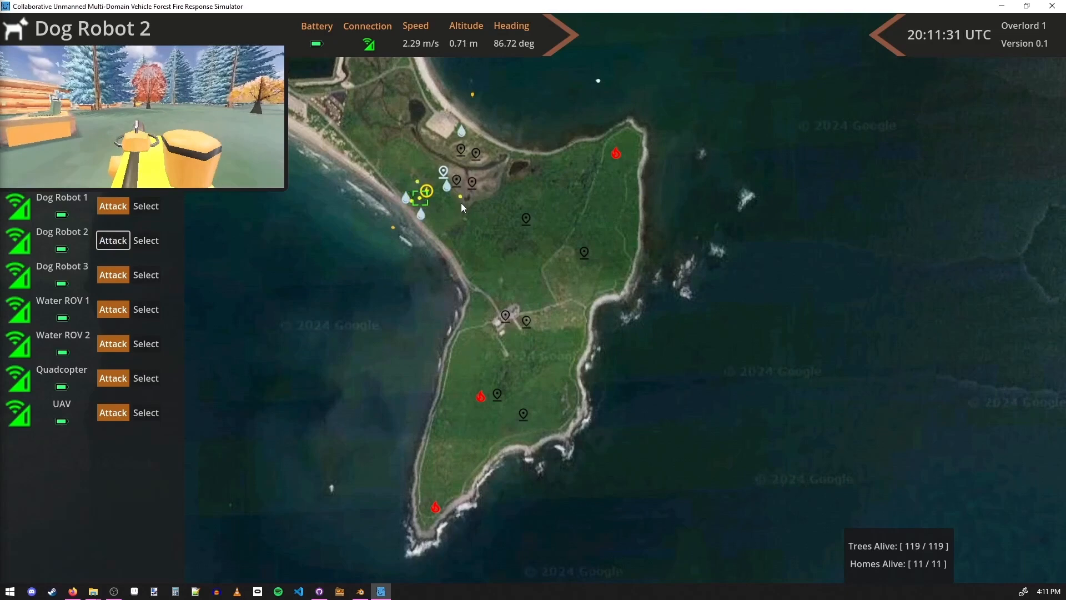
{"action": "left_click", "coordinate": [146, 205]}
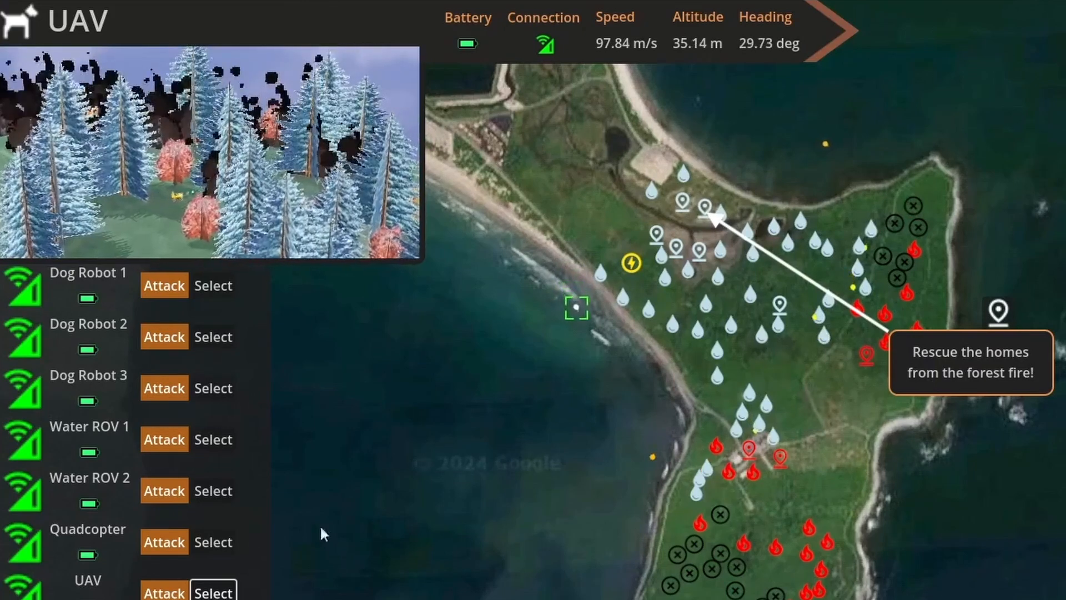
{"action": "left_click", "coordinate": [213, 490]}
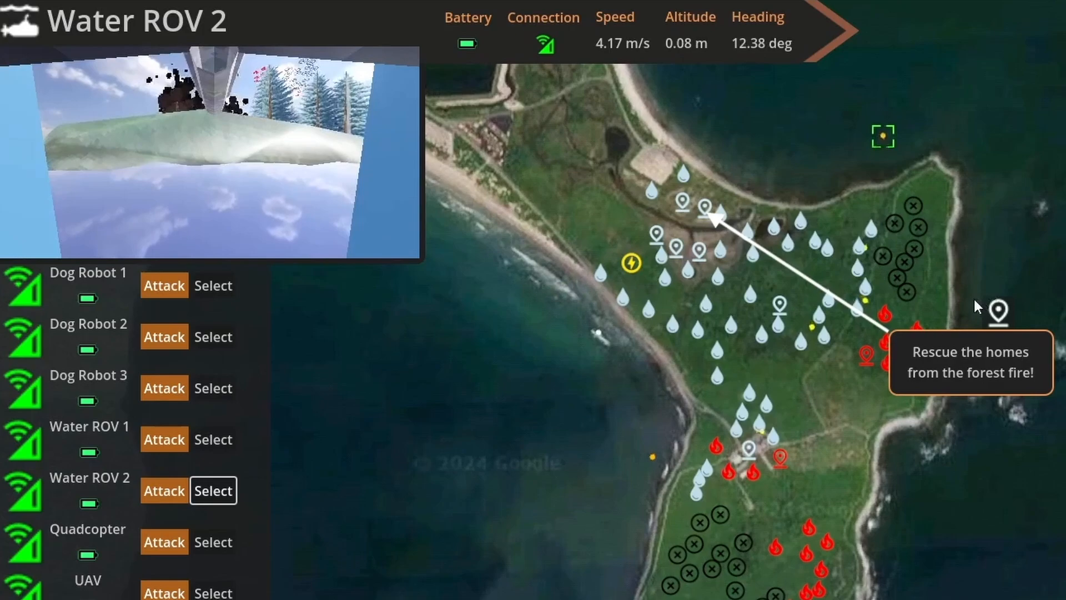
{"action": "left_click", "coordinate": [214, 542]}
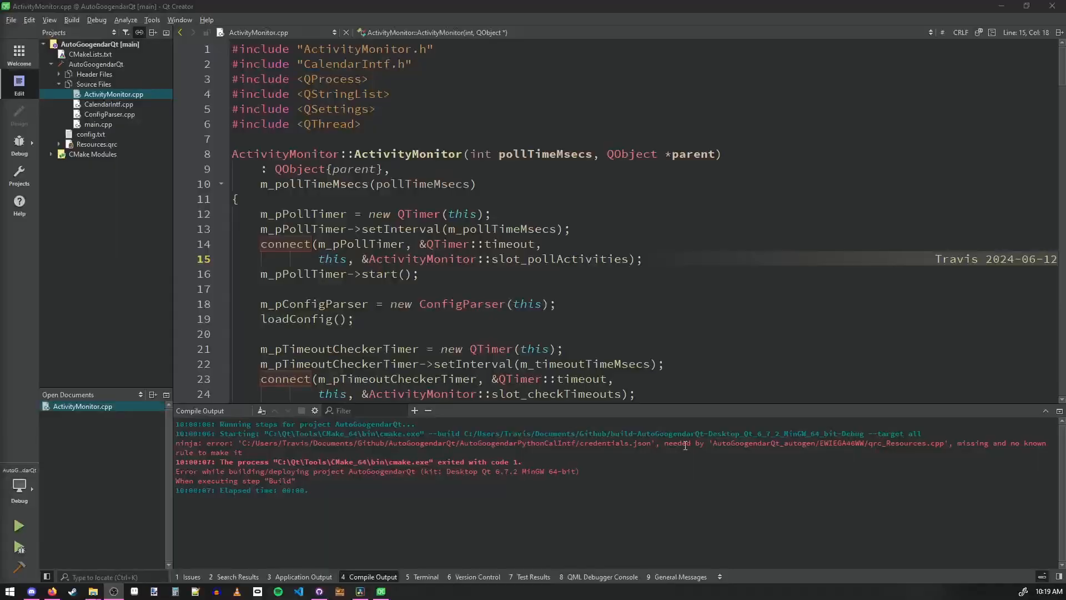
{"action": "scroll", "scroll_direction": "down", "scroll_amount": 3}
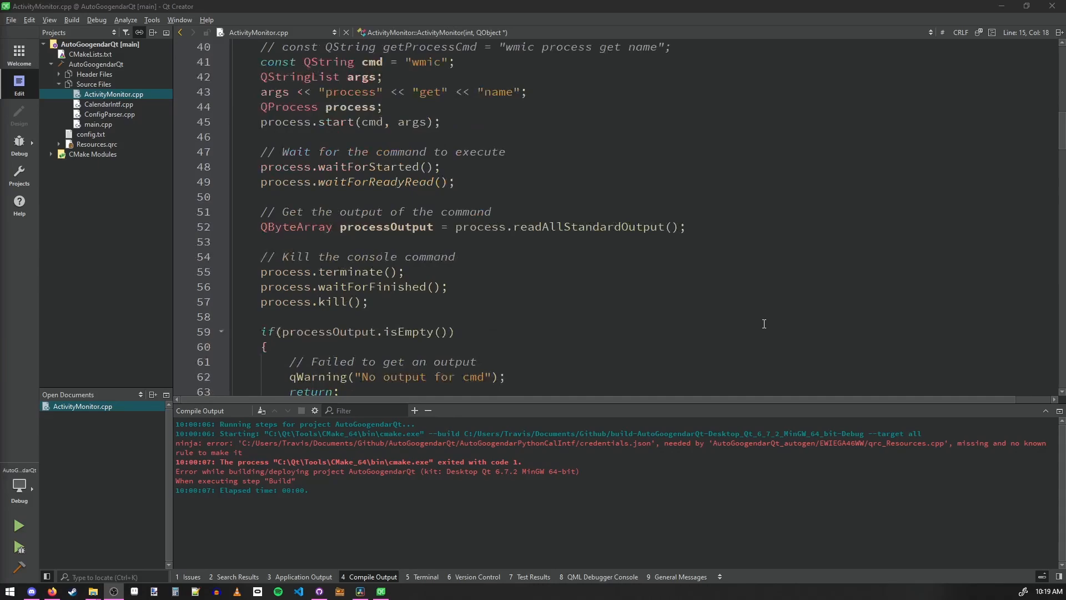
{"action": "scroll", "scroll_direction": "down", "scroll_amount": 3}
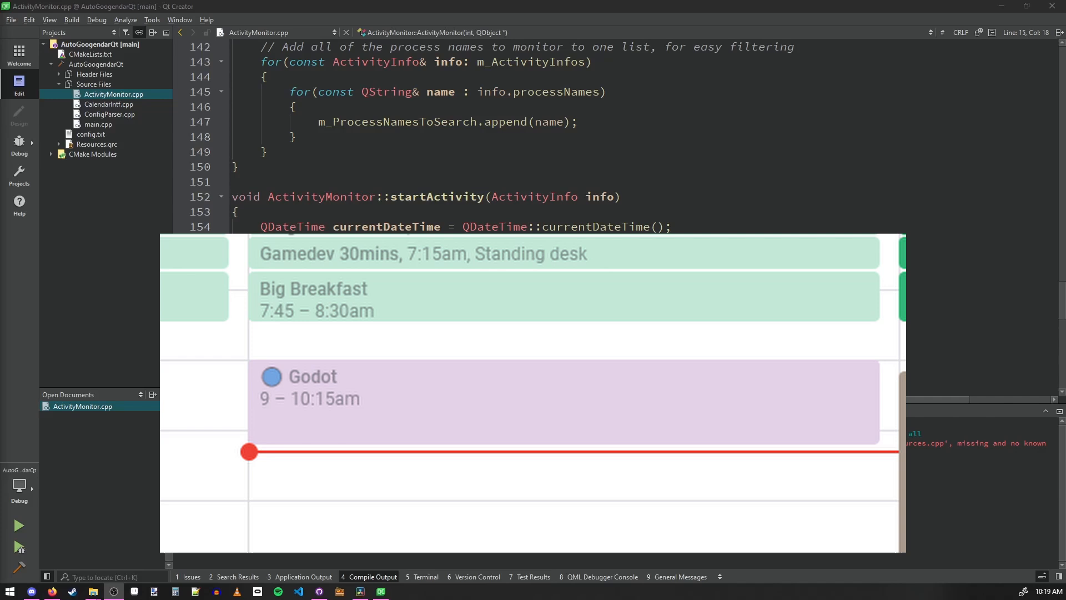
{"action": "scroll", "scroll_direction": "down", "scroll_amount": 3}
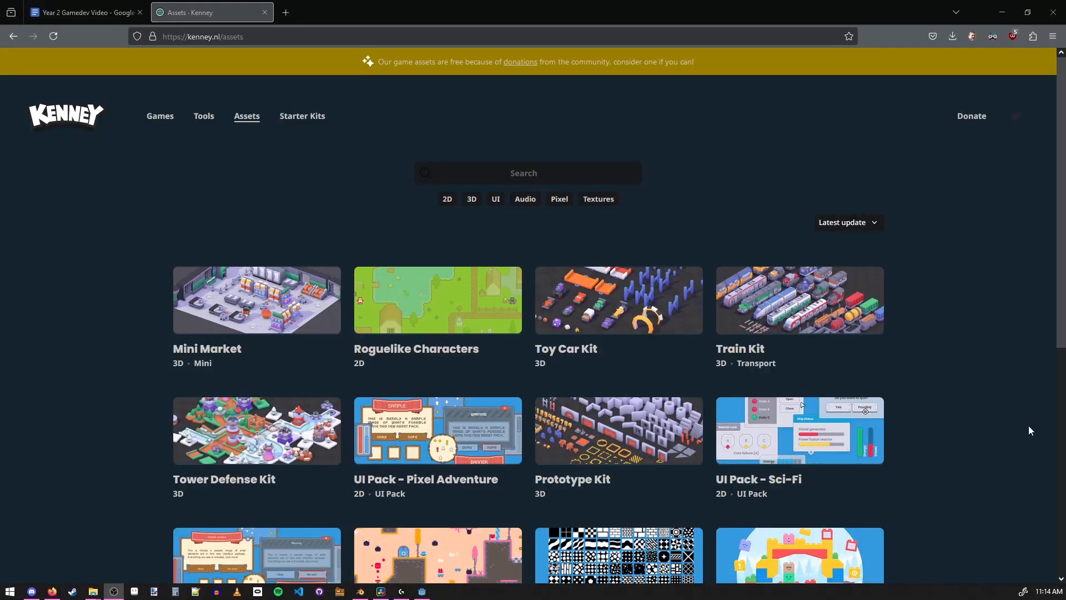
Move to page 2 of the Kenney asset catalogue and browse its packs
{"action": "scroll", "scroll_direction": "down", "scroll_amount": 3}
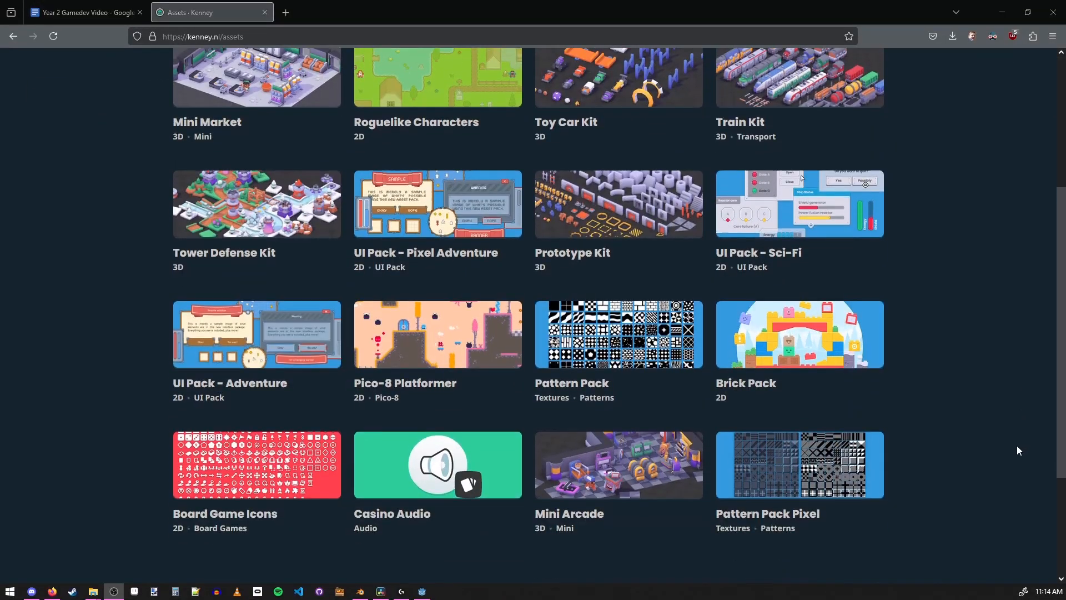
{"action": "scroll", "scroll_direction": "down", "scroll_amount": 3}
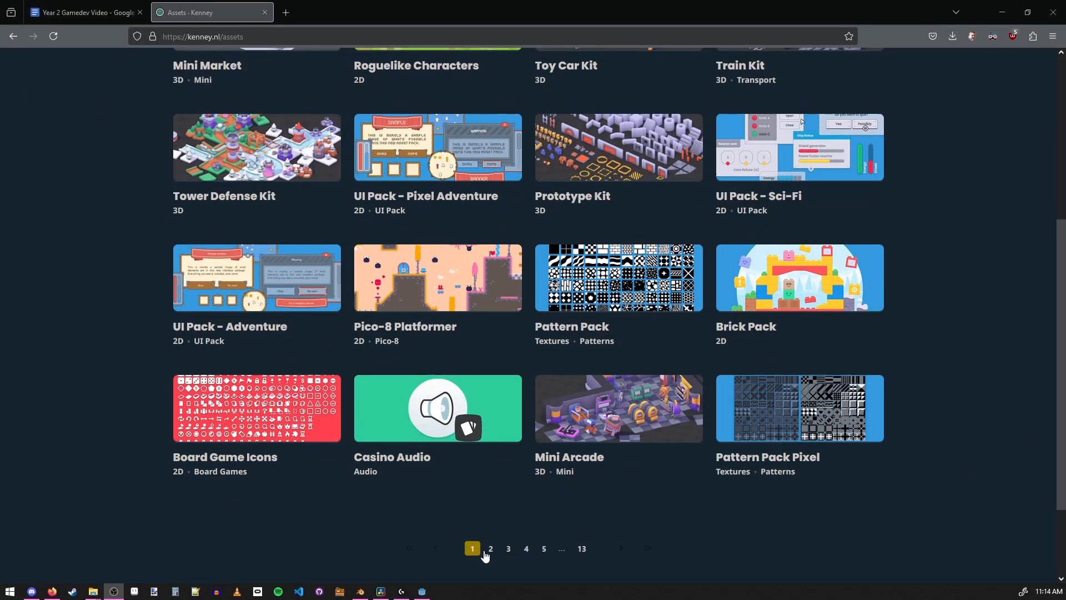
{"action": "left_click", "coordinate": [490, 549]}
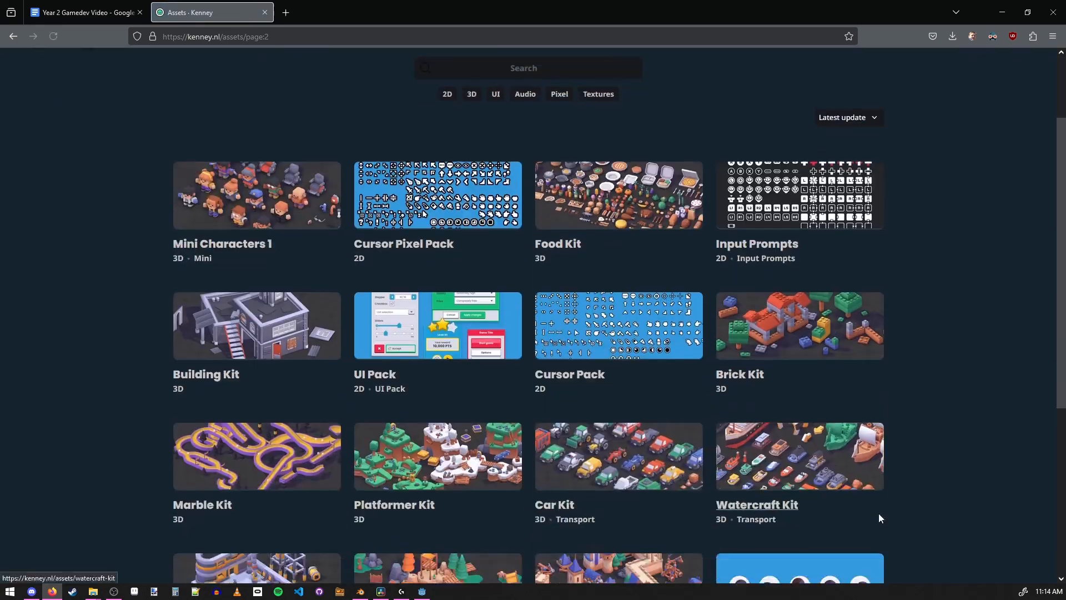
{"action": "scroll", "scroll_direction": "down", "scroll_amount": 3}
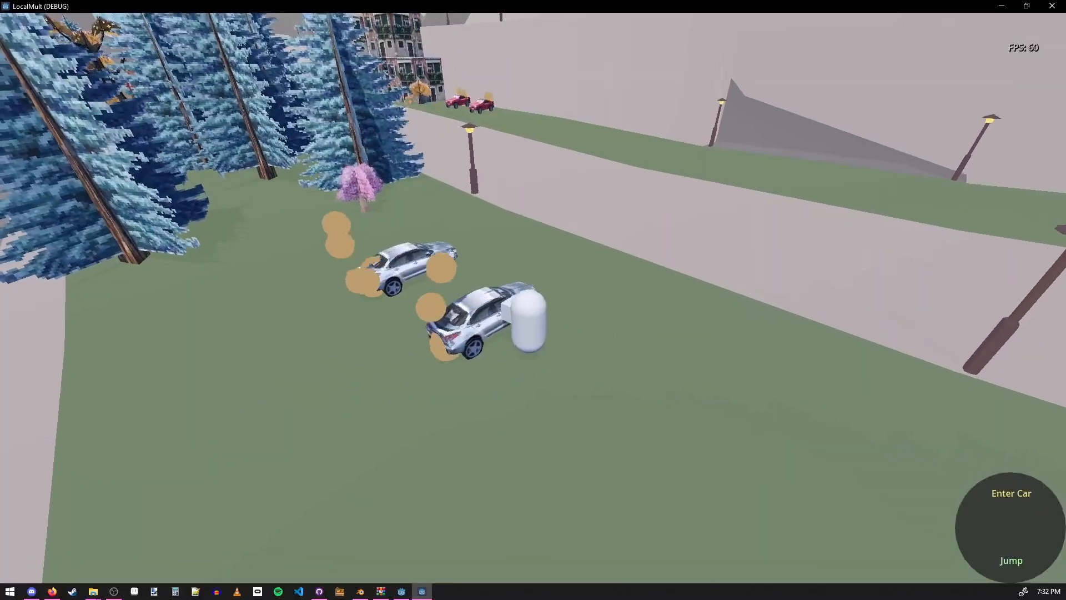
Walk the player capsule up beside the parked cars
{"action": "left_click", "coordinate": [1011, 493]}
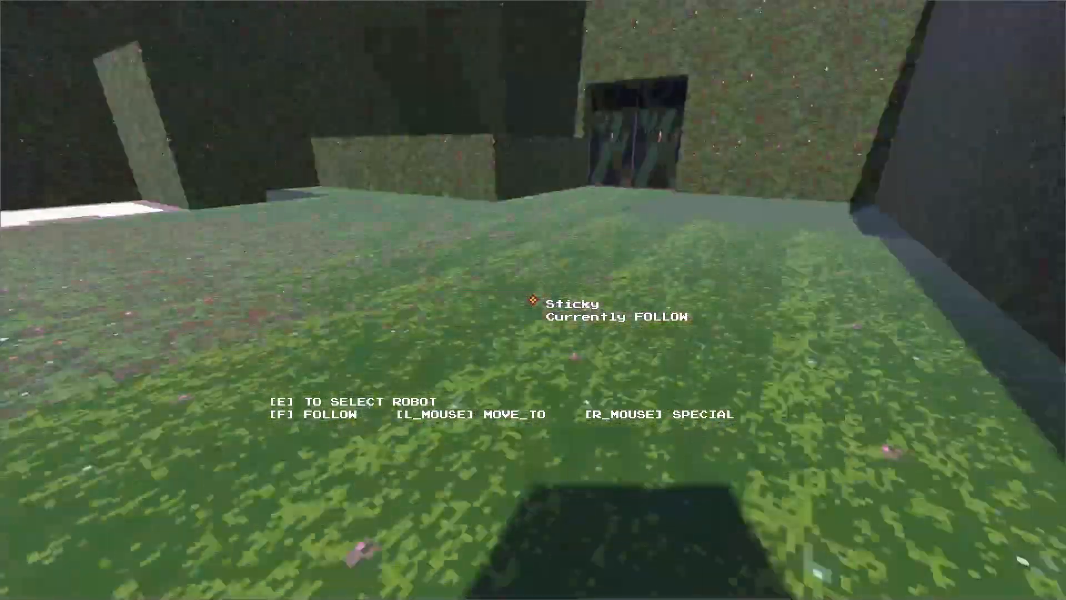
Order Sticky to MOVE_TO a spot on the grass instead of FOLLOW
{"action": "left_click", "coordinate": [533, 300]}
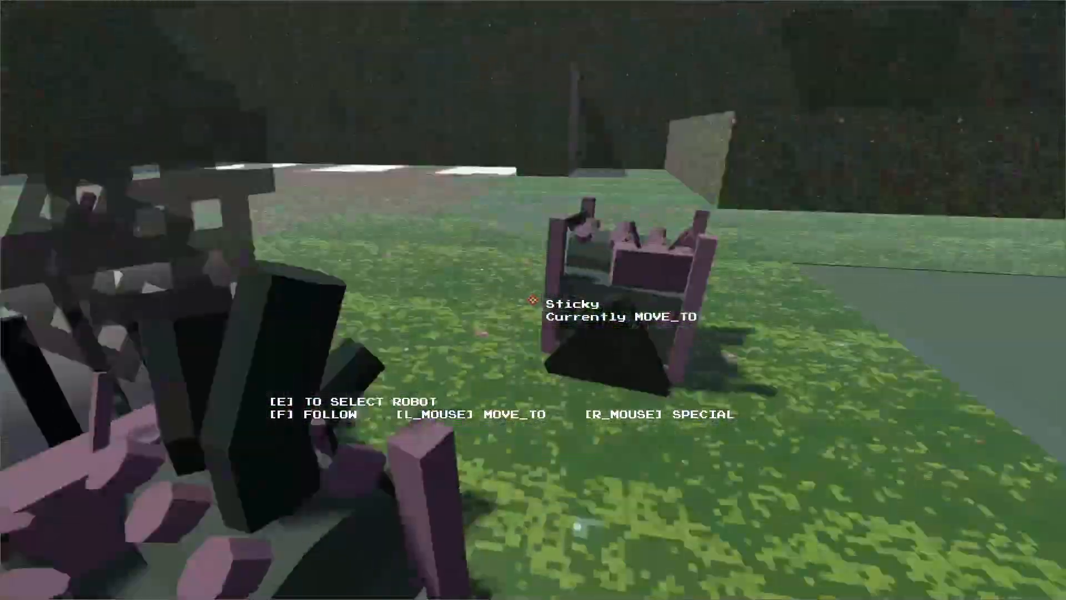